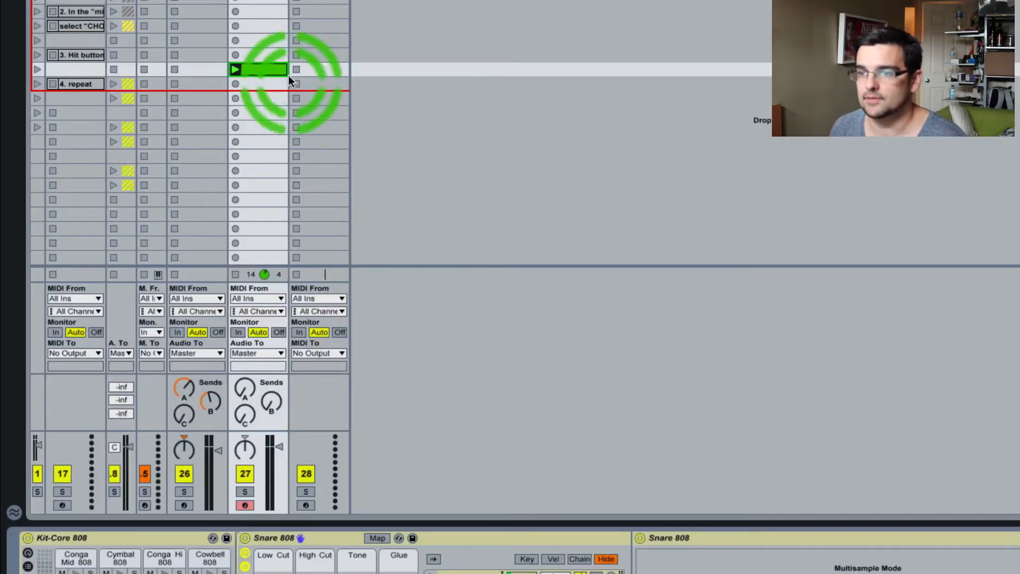
# Launch the Kit-Core 808 clip from its track slot in Session View.
pyautogui.scroll(-3)
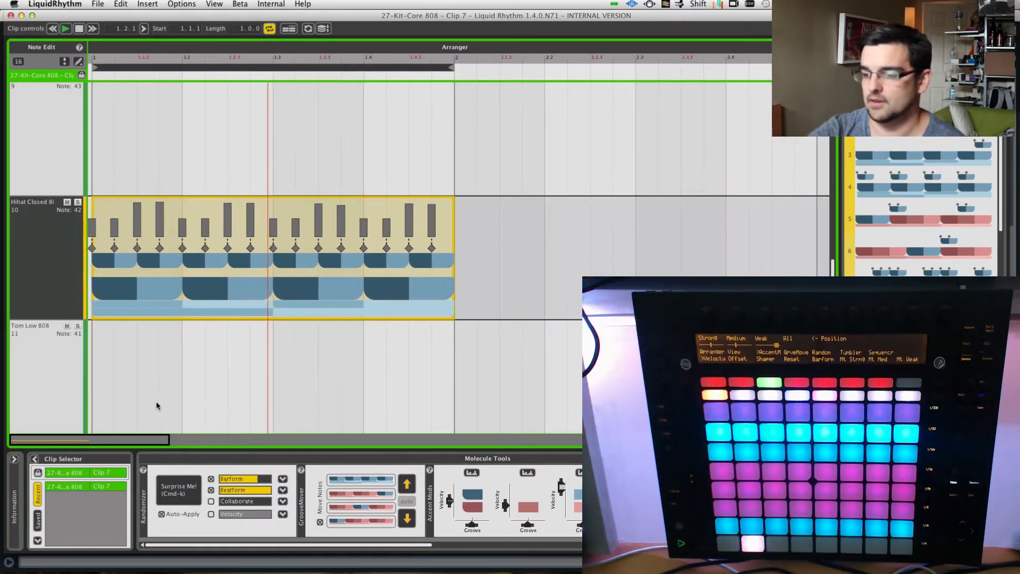
# Show the Beatform Sequencer and Palette panels beside the Kit-Core 808 drum lanes.
pyautogui.click(248, 207)
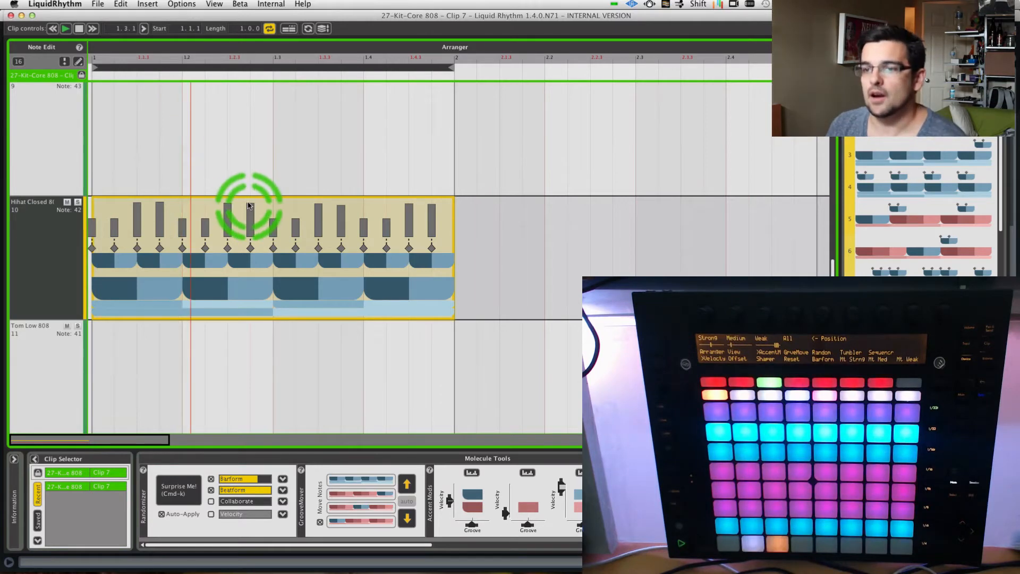
pyautogui.scroll(-3)
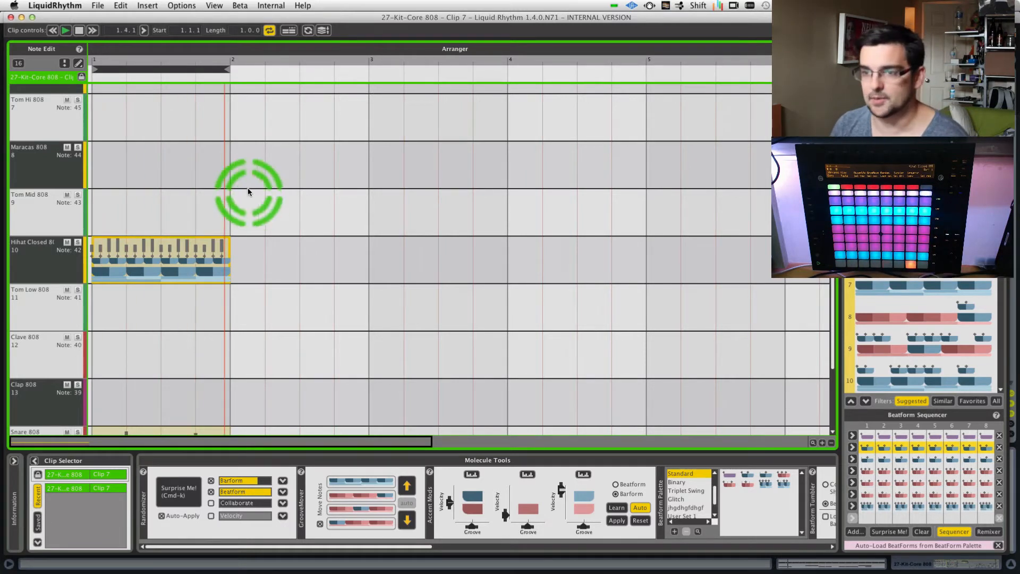
# Sequence Kick 808 and Snare 808 beatforms and copy the closed hi-hat bar into bar 2.
pyautogui.scroll(-3)
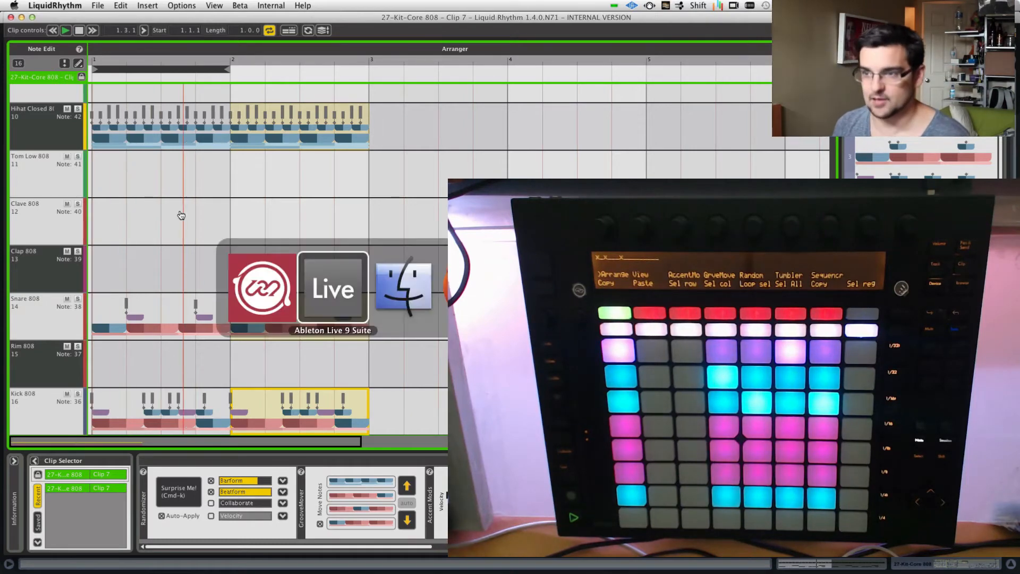
pyautogui.click(333, 288)
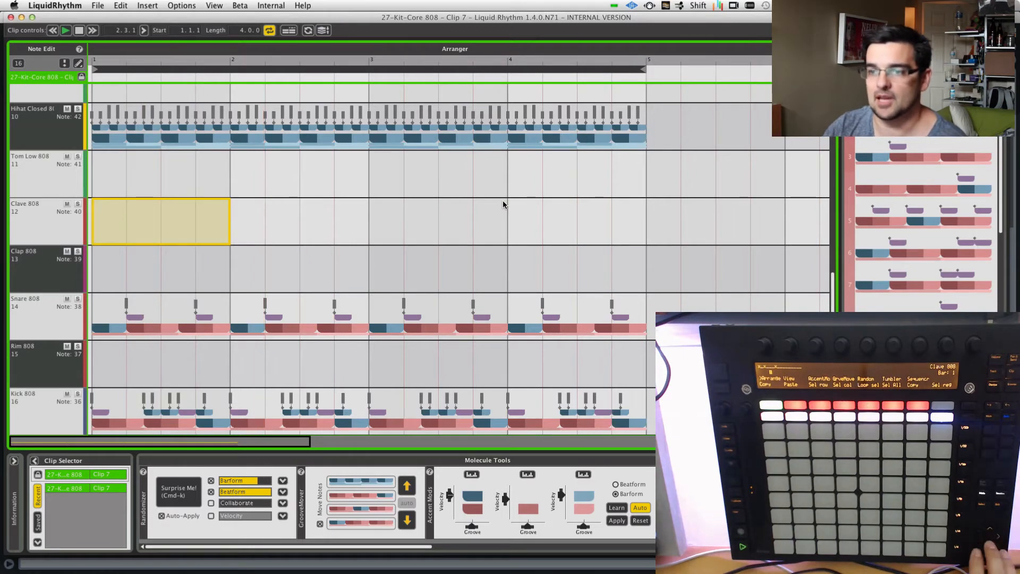
# Sequence a one-bar Clap 808 beatform on the clap lane.
pyautogui.click(160, 268)
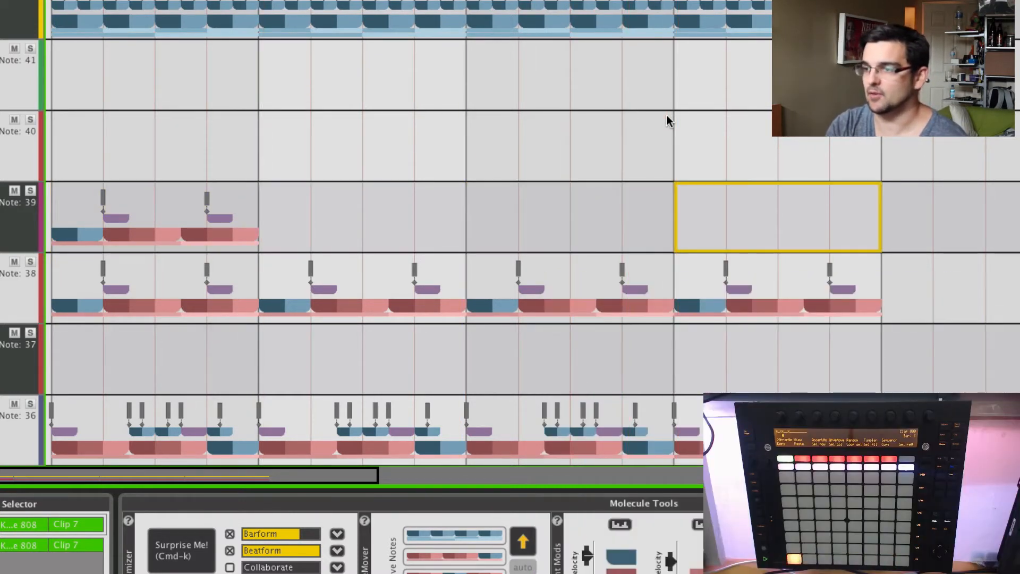
pyautogui.click(156, 217)
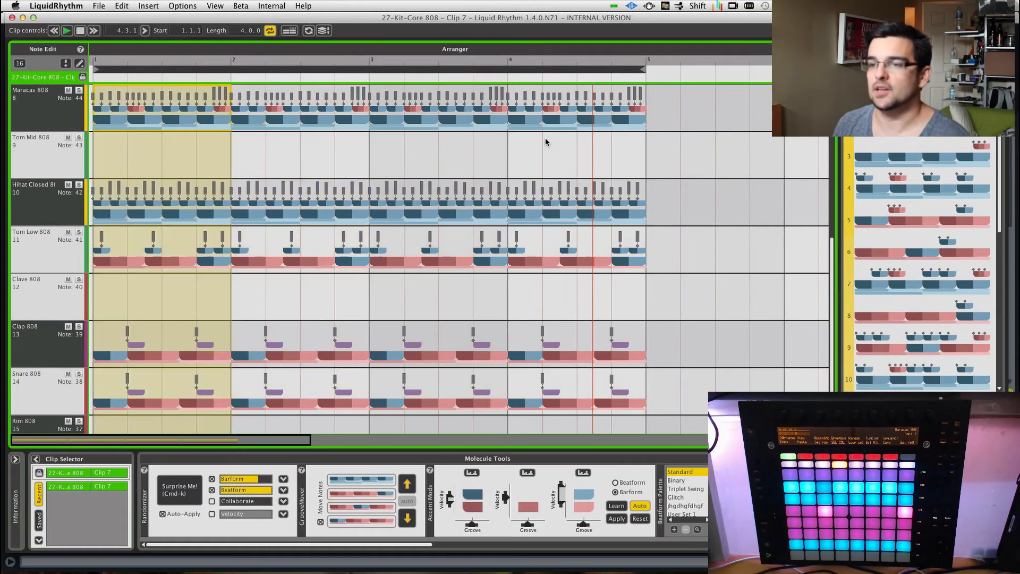
# Select bar 4 across all drum lanes and apply a Heated accent modifier at 72%.
pyautogui.click(435, 293)
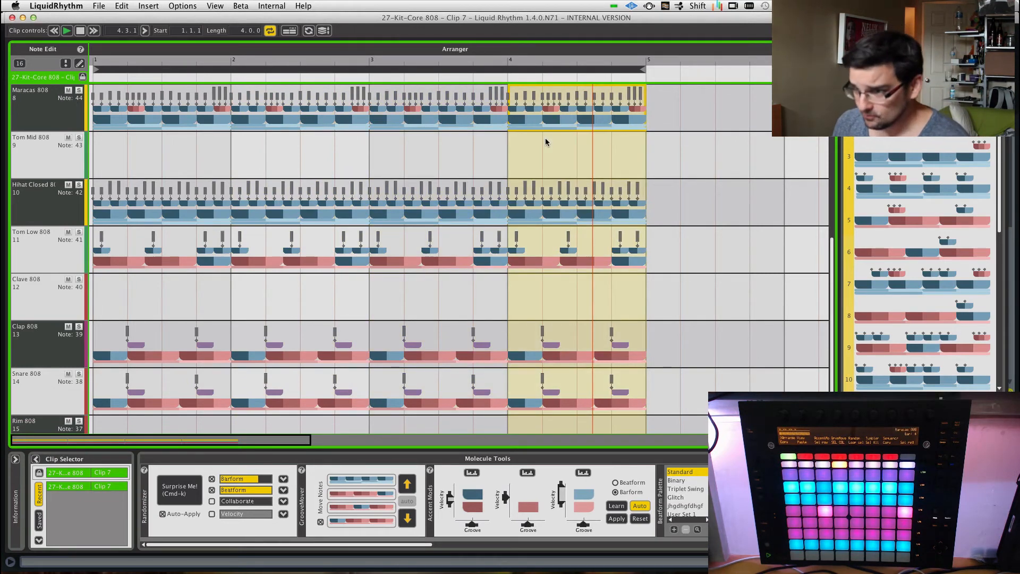
pyautogui.click(670, 286)
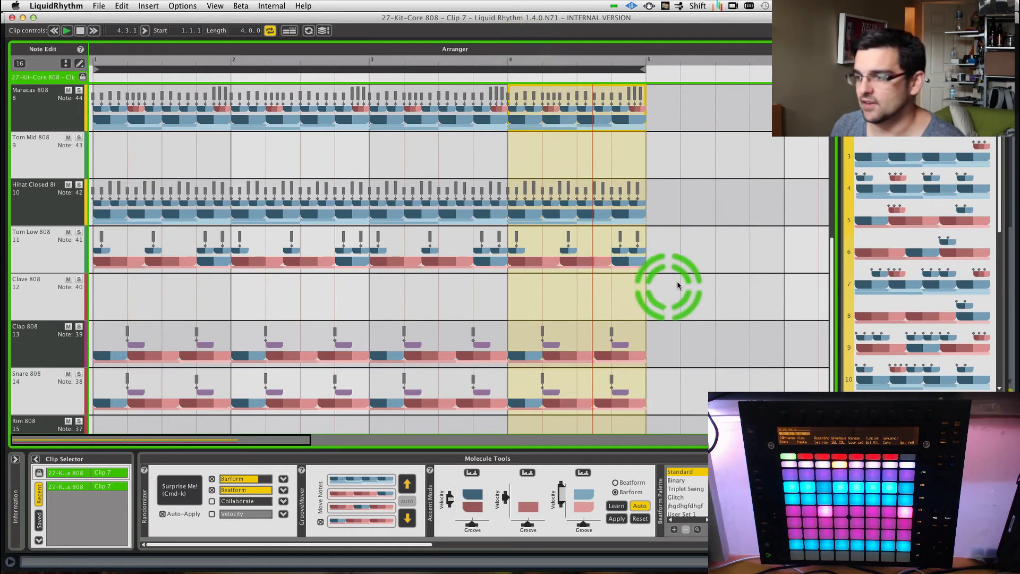
pyautogui.moveTo(475, 274)
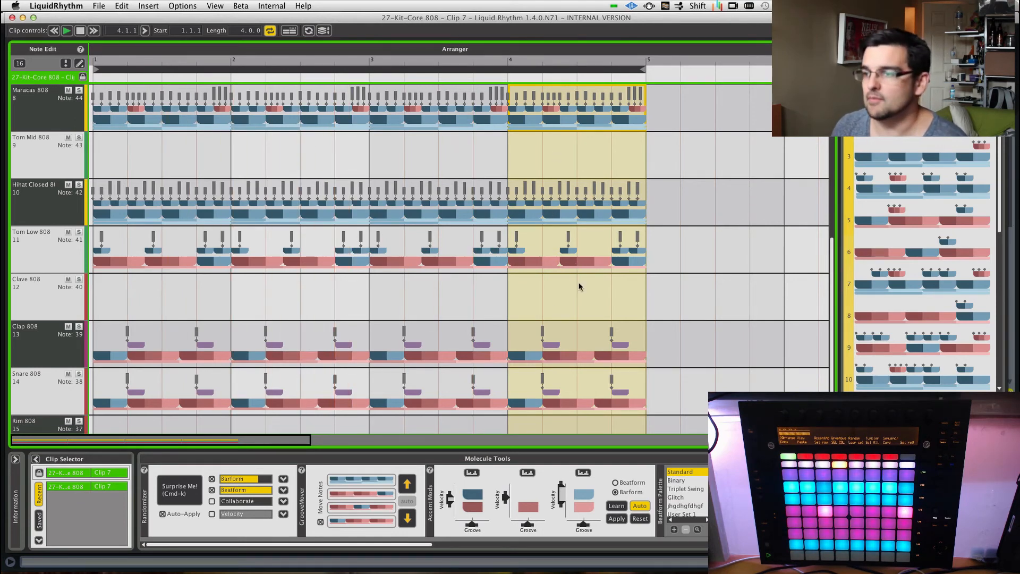
pyautogui.click(576, 153)
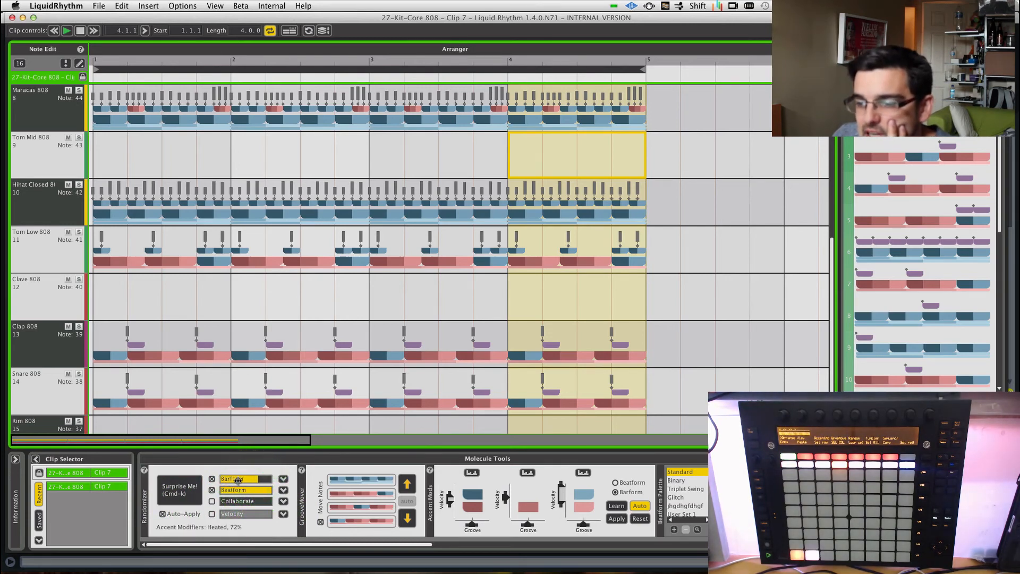
# Generate a Surprise Me! random fill in bar 4, adding mid tom, clave and rim hits.
pyautogui.click(178, 489)
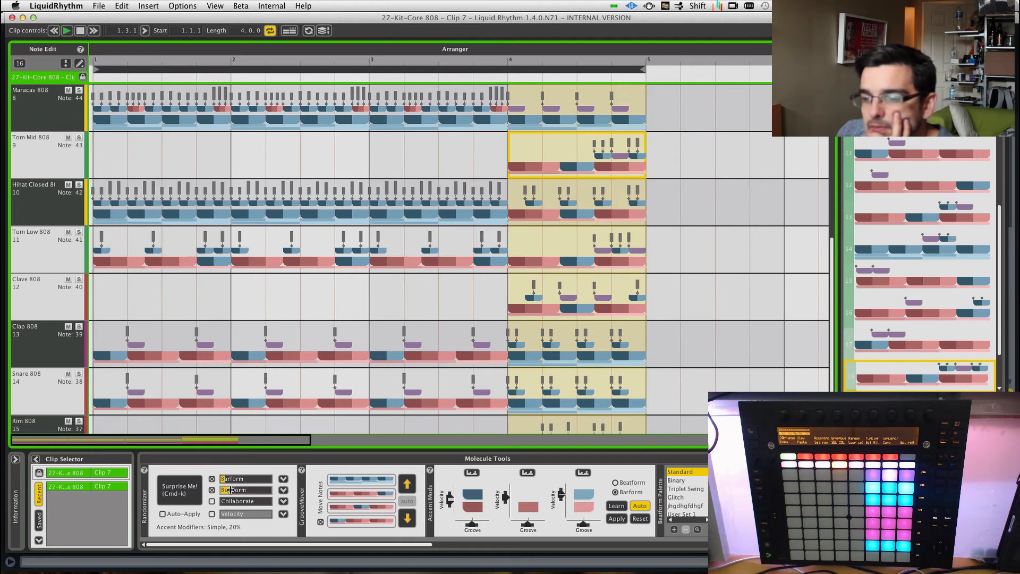
pyautogui.click(608, 110)
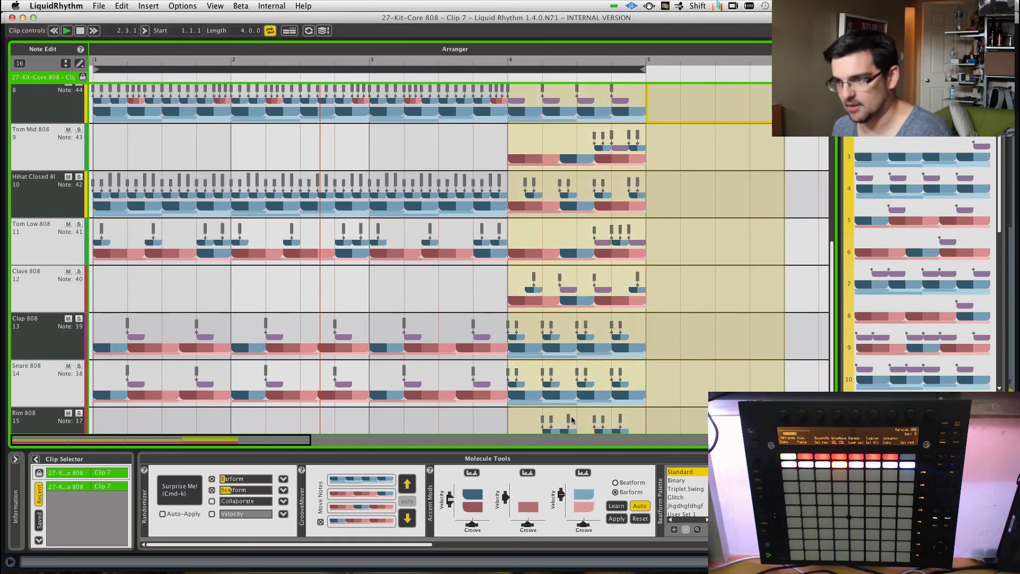
# Clear the bar 4 fill so the regular hi-hat, tom, clap, snare and kick patterns return.
pyautogui.scroll(-3)
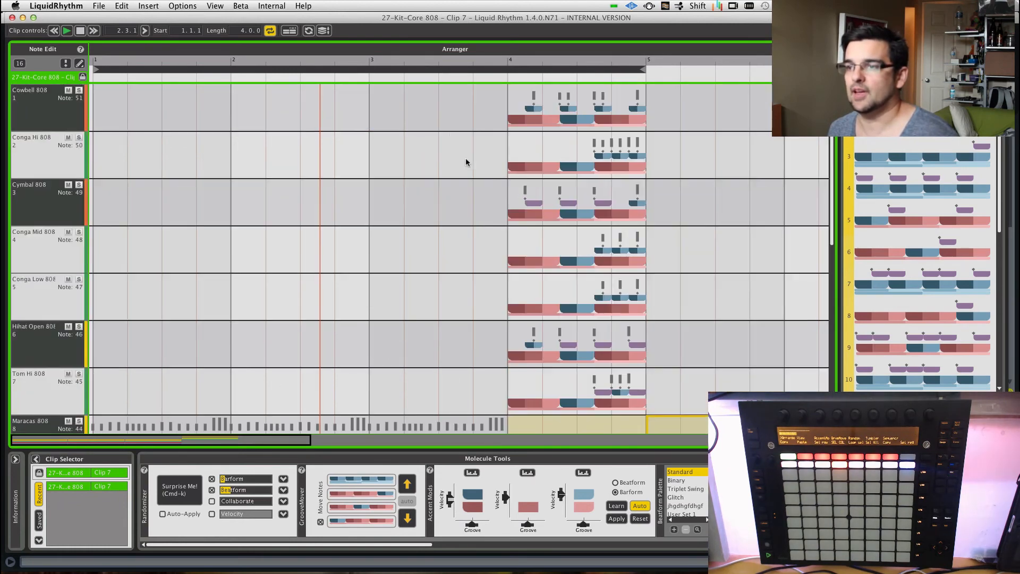
pyautogui.click(576, 107)
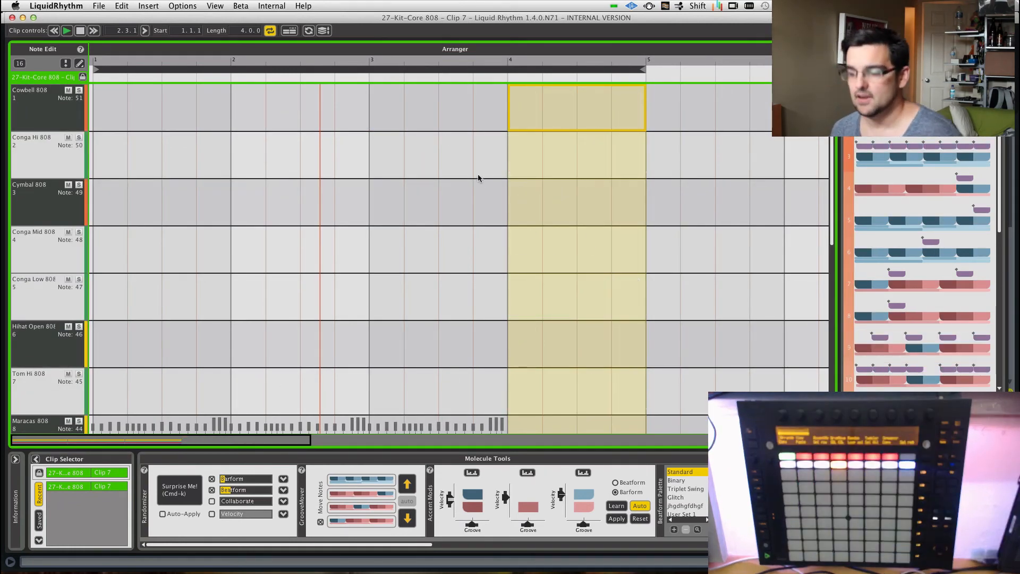
pyautogui.click(438, 202)
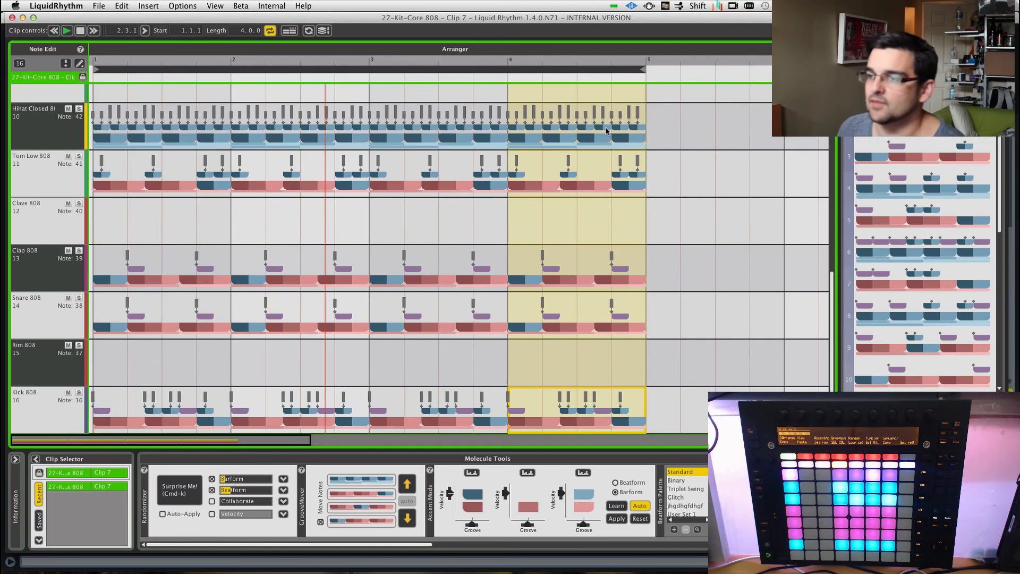
# Generate a sparser Surprise Me! fill in bar 4 and select Rick 808's last bar.
pyautogui.click(361, 497)
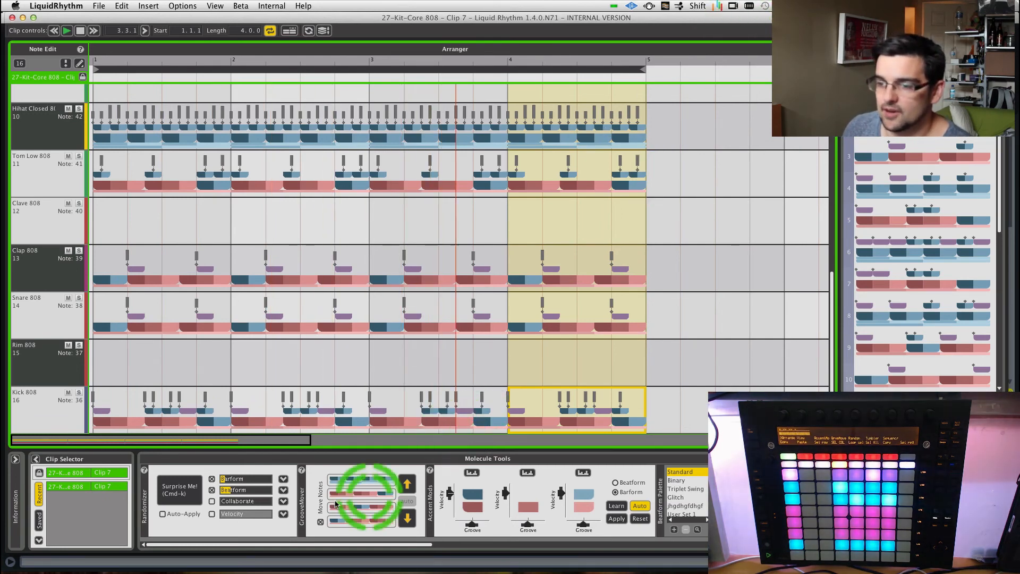
pyautogui.click(178, 489)
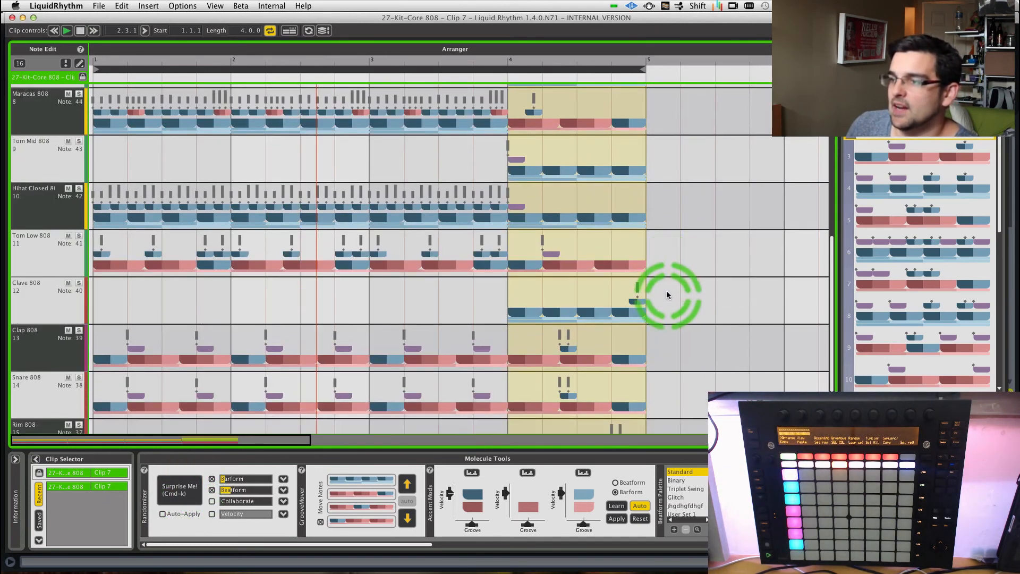
pyautogui.scroll(-3)
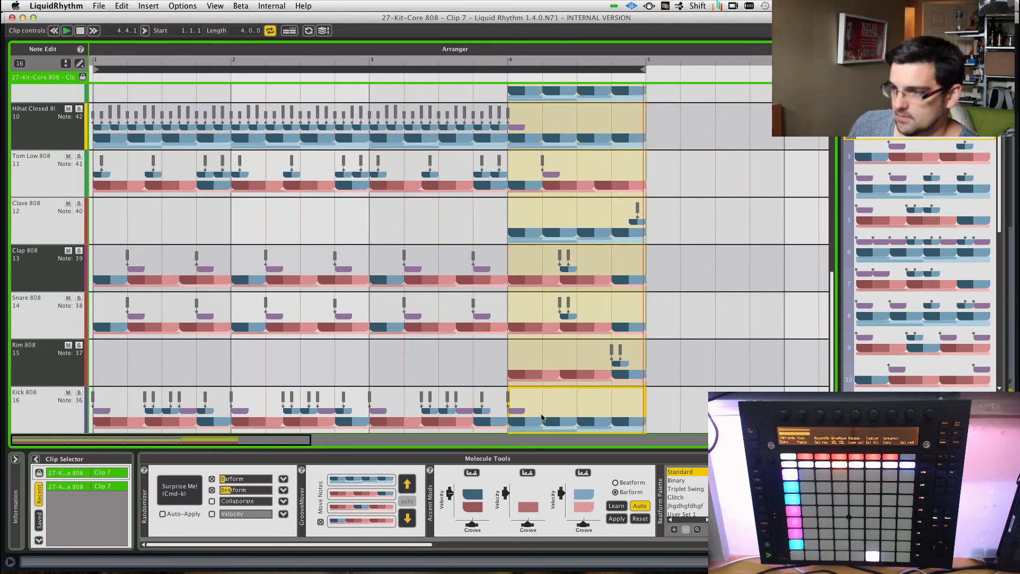
pyautogui.click(543, 416)
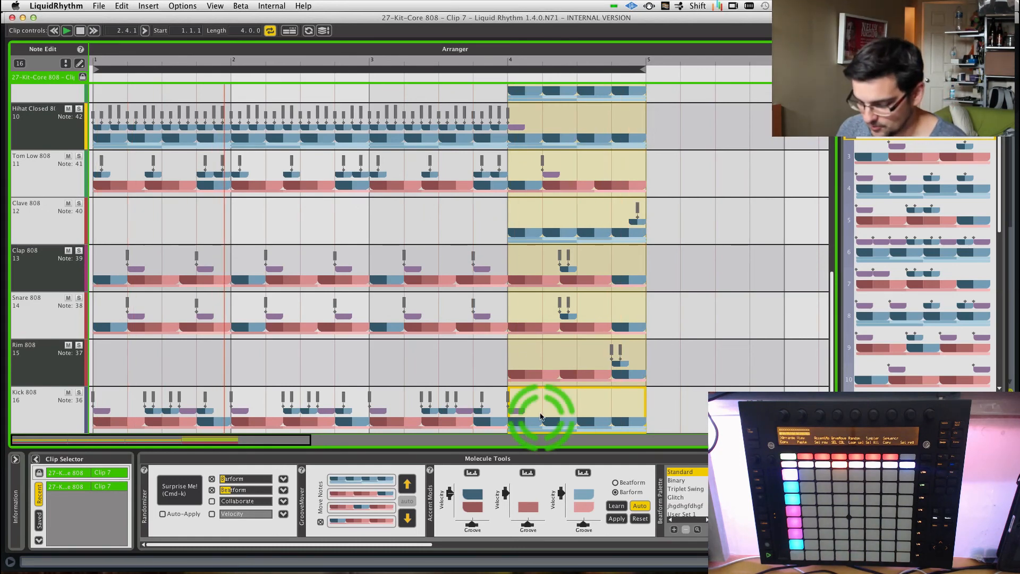